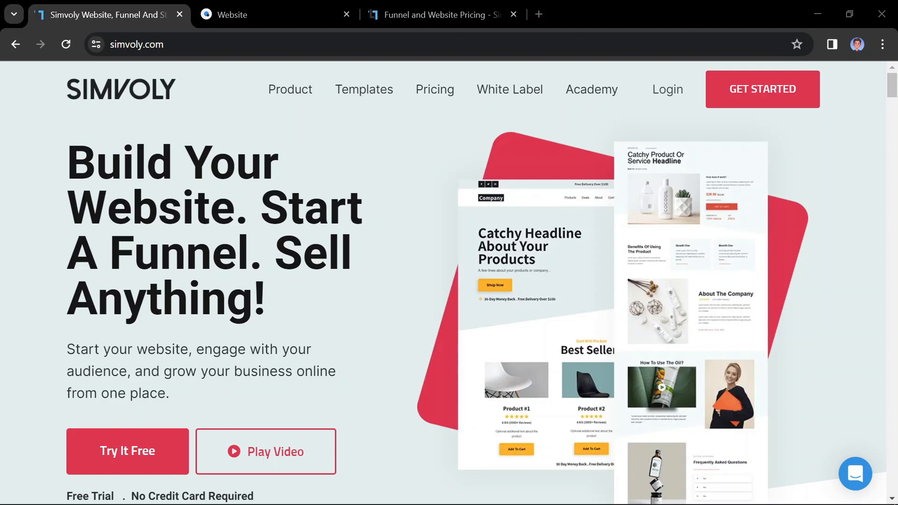
mouse_move(843, 272)
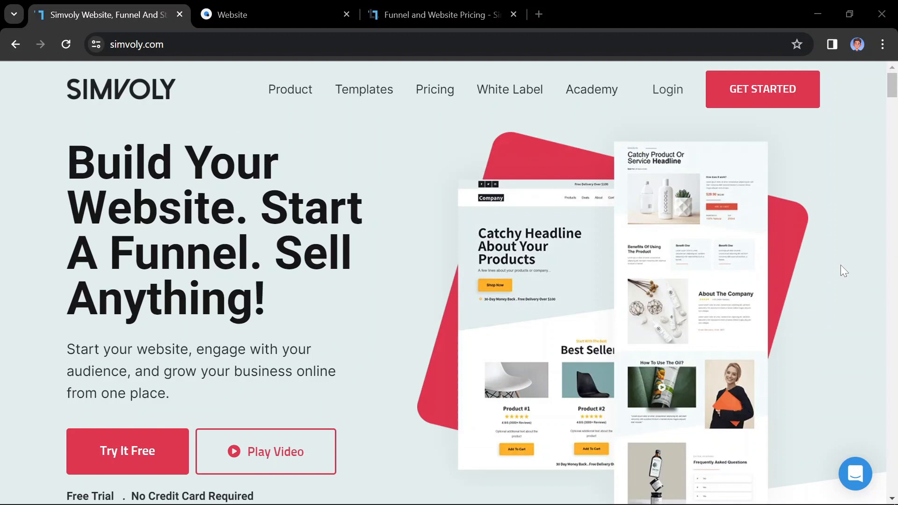
Step: Browse the website templates and pick Personal / Business to create a site in the builder
scroll("down", 3)
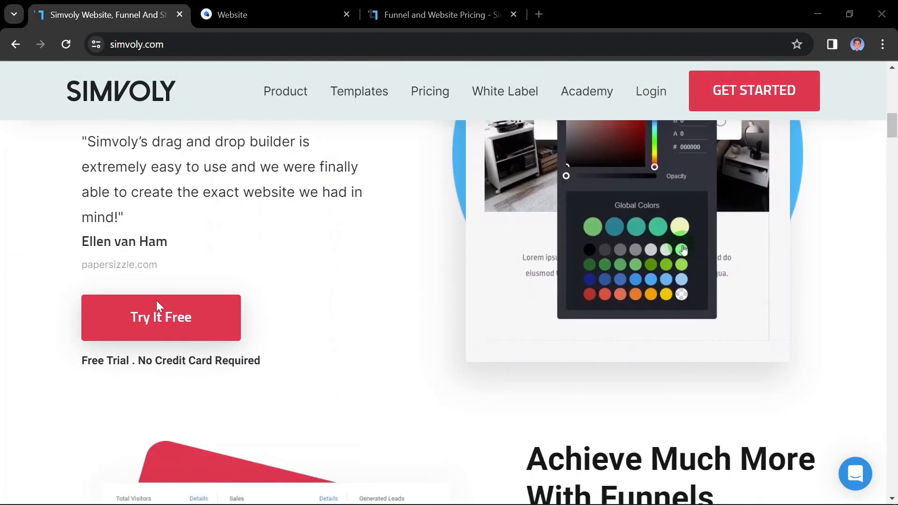
left_click(275, 14)
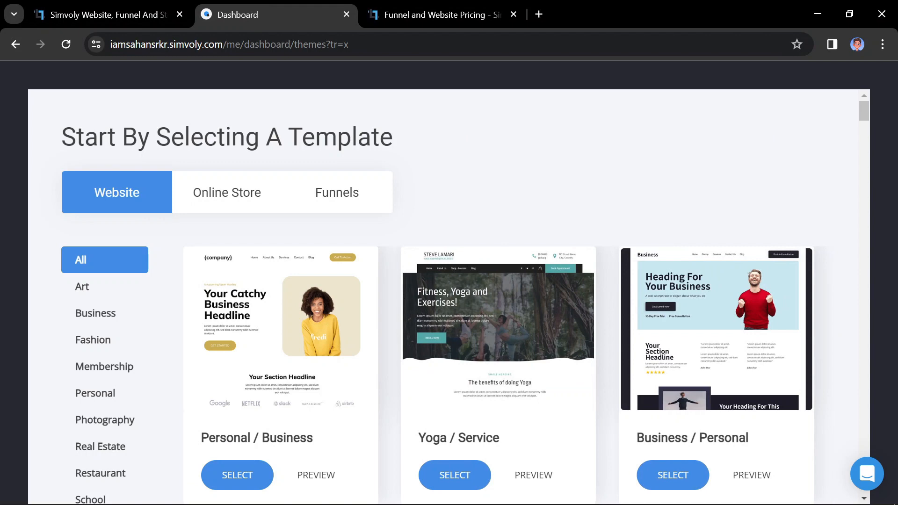
mouse_move(806, 225)
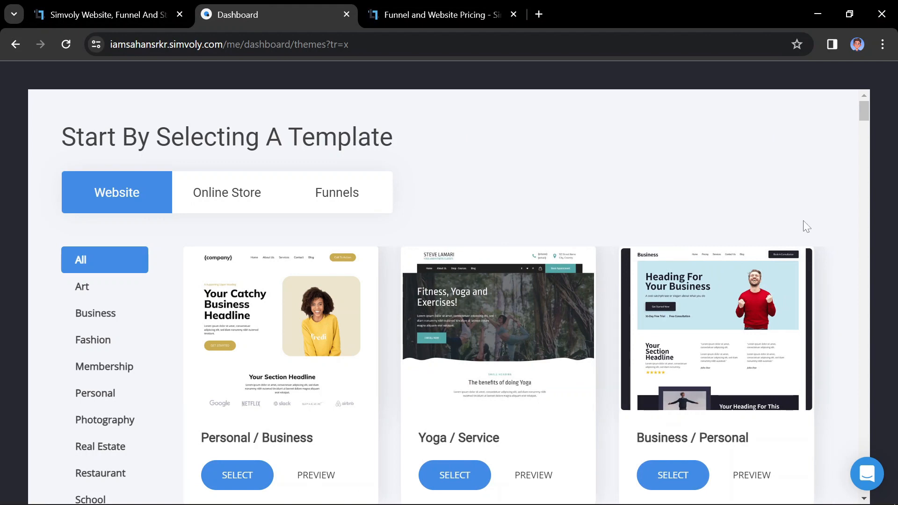
scroll("down", 3)
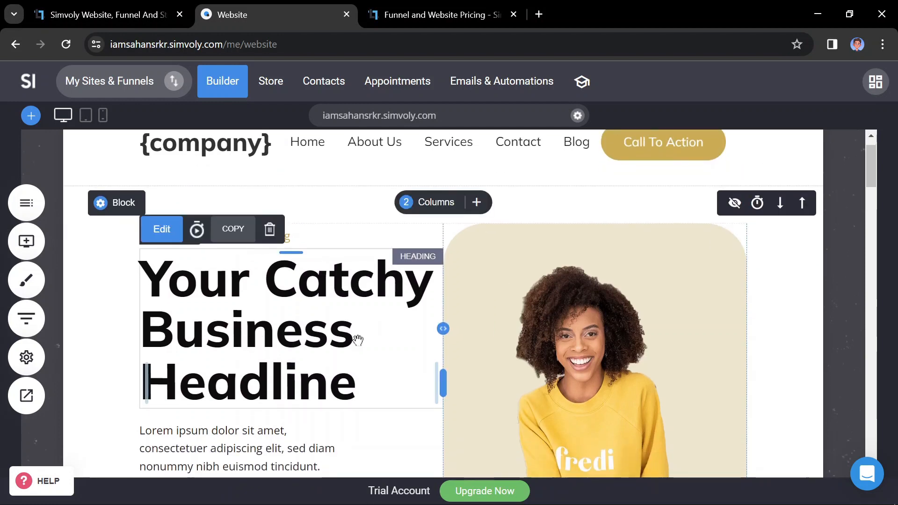
scroll("down", 3)
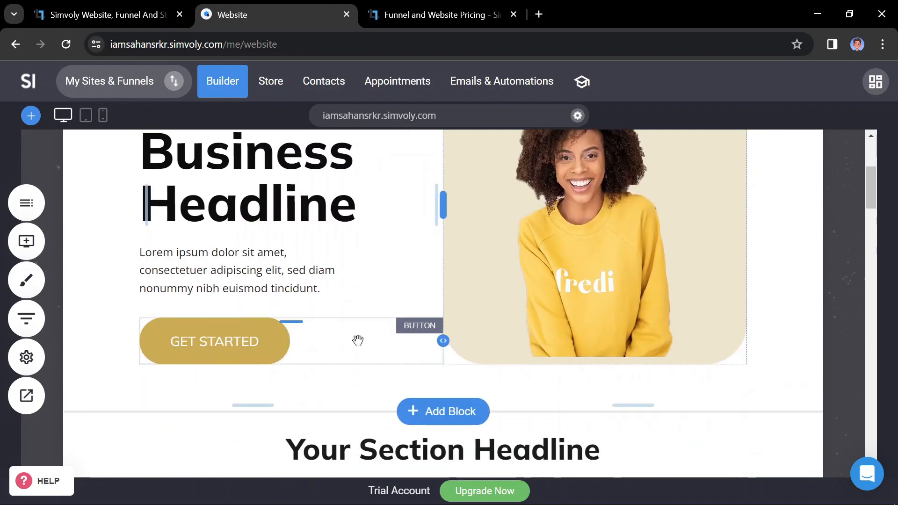
scroll("down", 3)
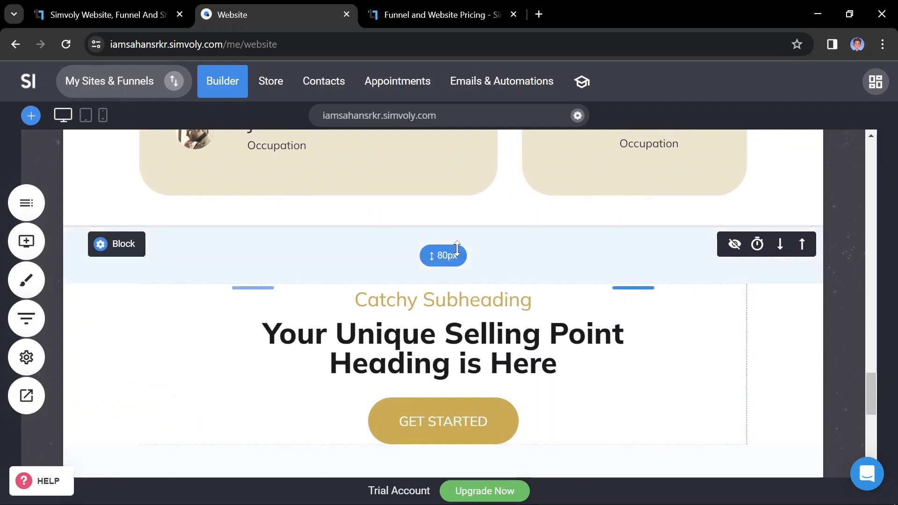
scroll("down", 3)
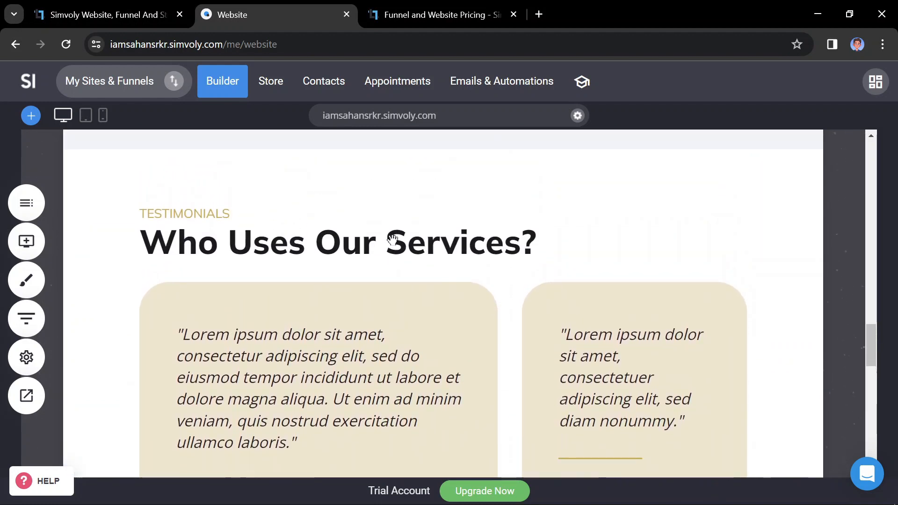
scroll("down", 3)
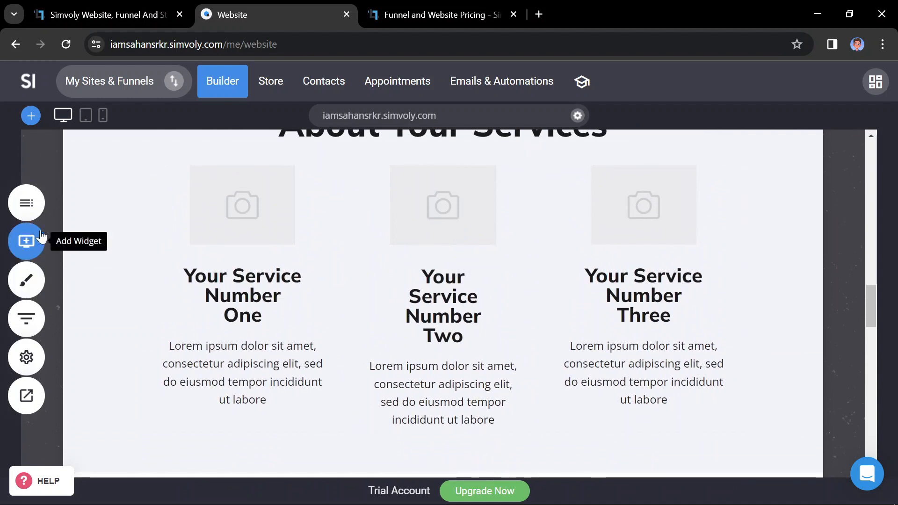
mouse_move(27, 280)
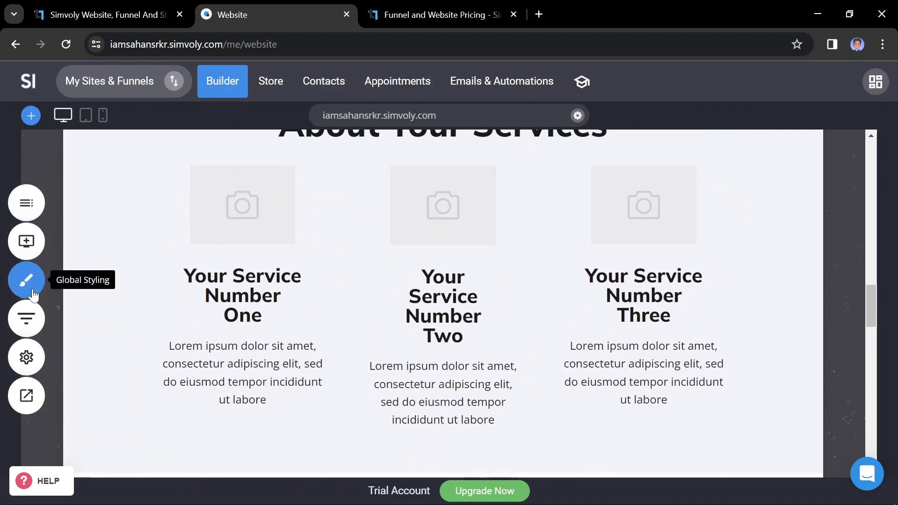
mouse_move(26, 357)
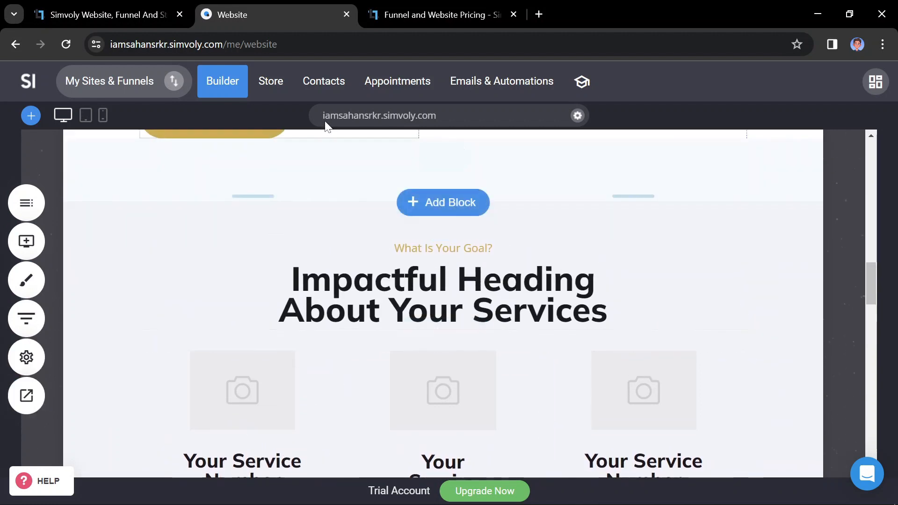
mouse_move(501, 81)
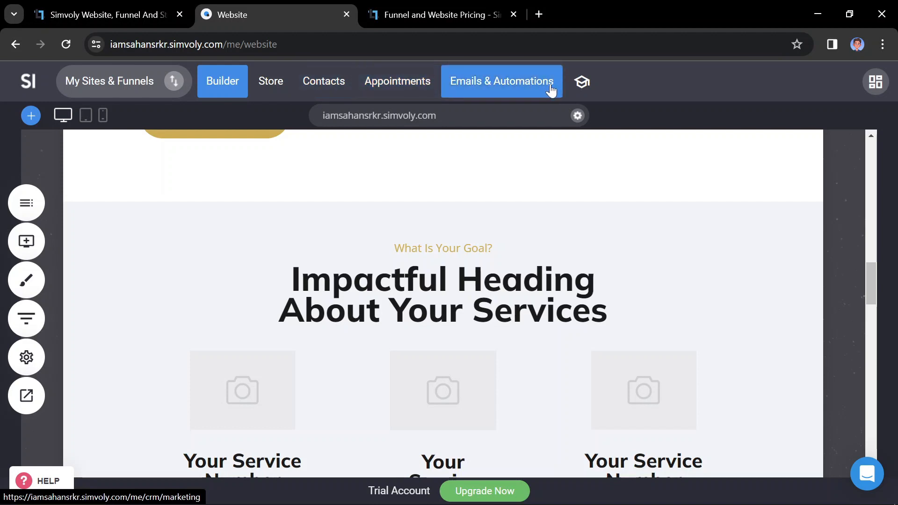
mouse_move(878, 105)
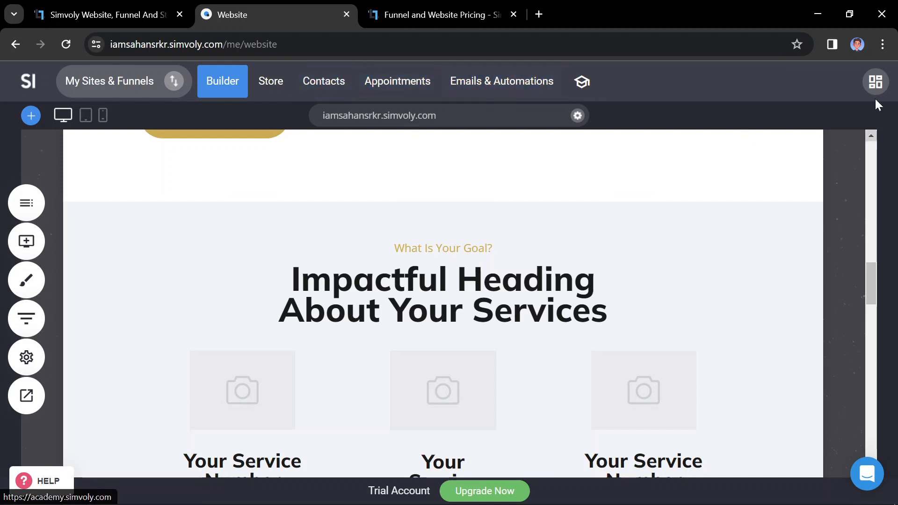
left_click(875, 80)
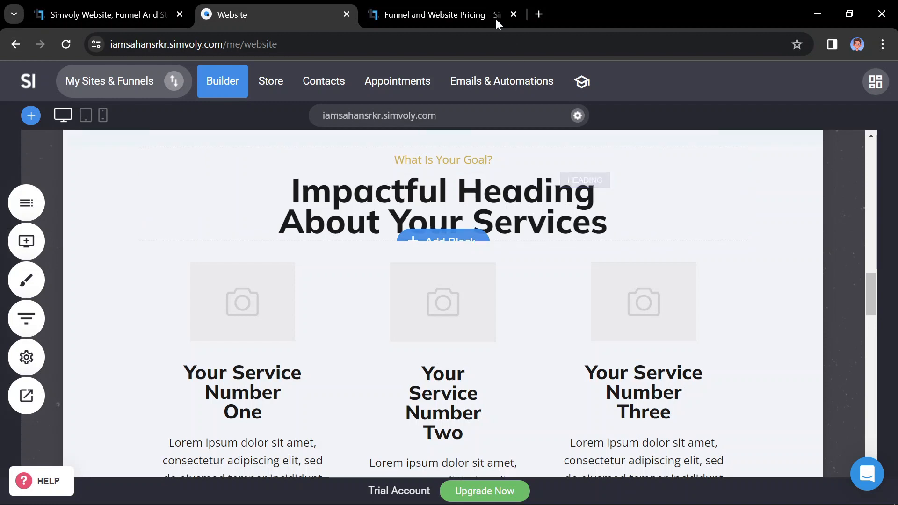
Step: Go to the pricing page and settle on the Websites & Funnels plans after glancing at White Label
left_click(435, 14)
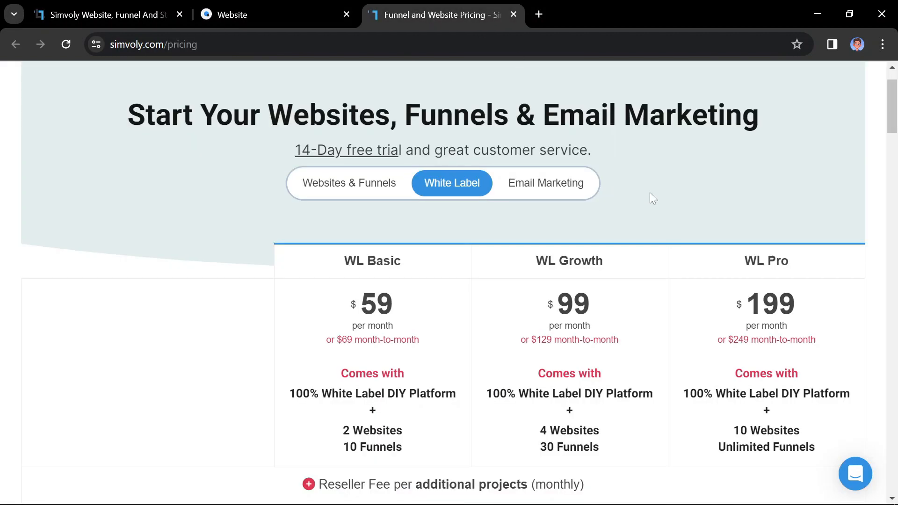
left_click(348, 182)
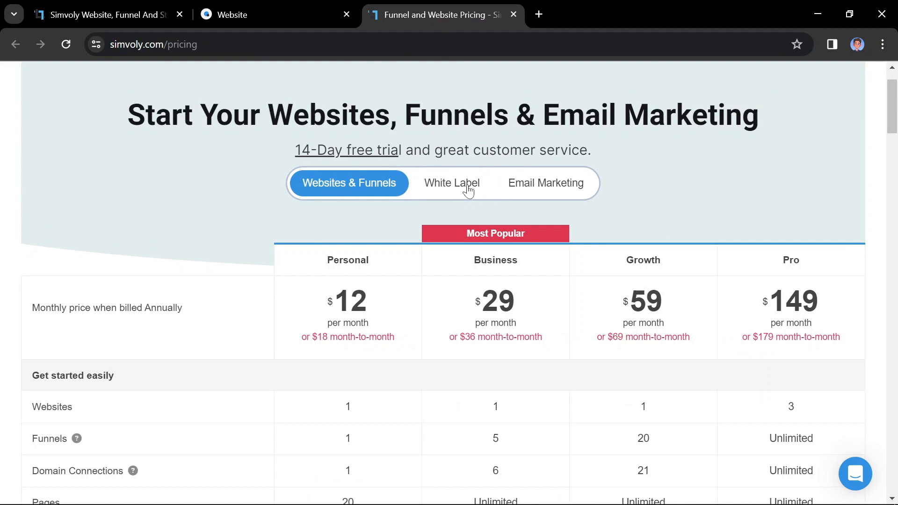
left_click(451, 183)
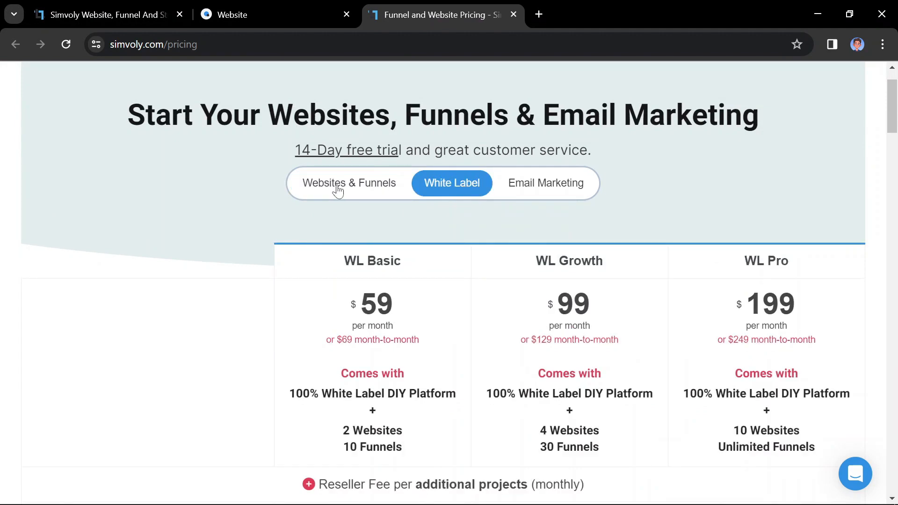
left_click(349, 183)
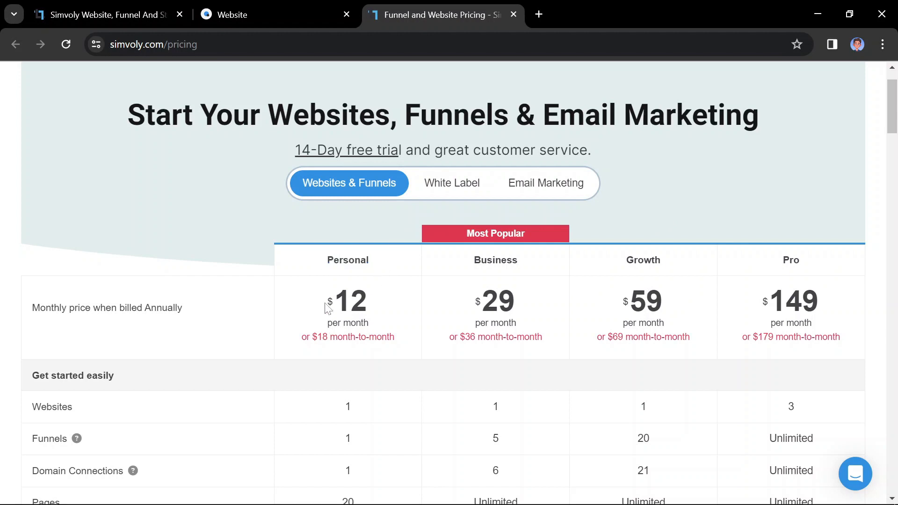
mouse_move(411, 342)
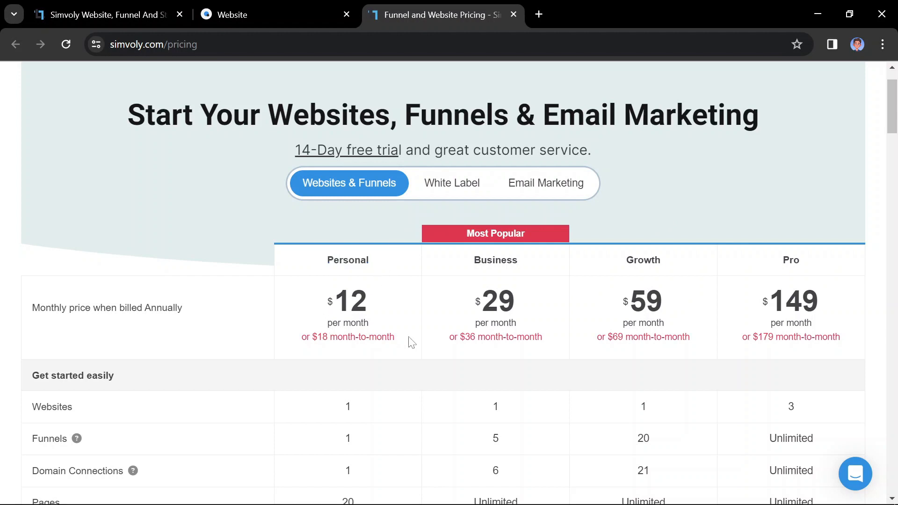
Step: Review the Personal, Business, Growth and Pro tiers in the plan comparison table
scroll("down", 3)
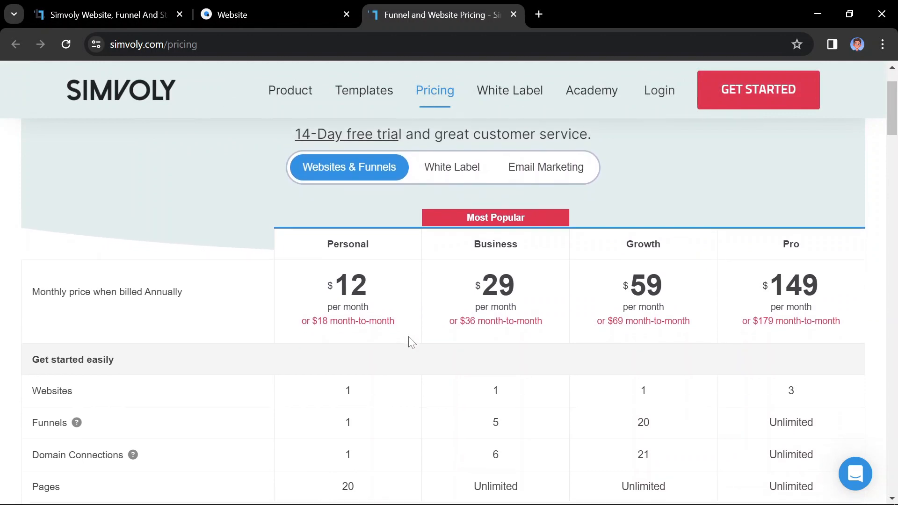
double_click(495, 244)
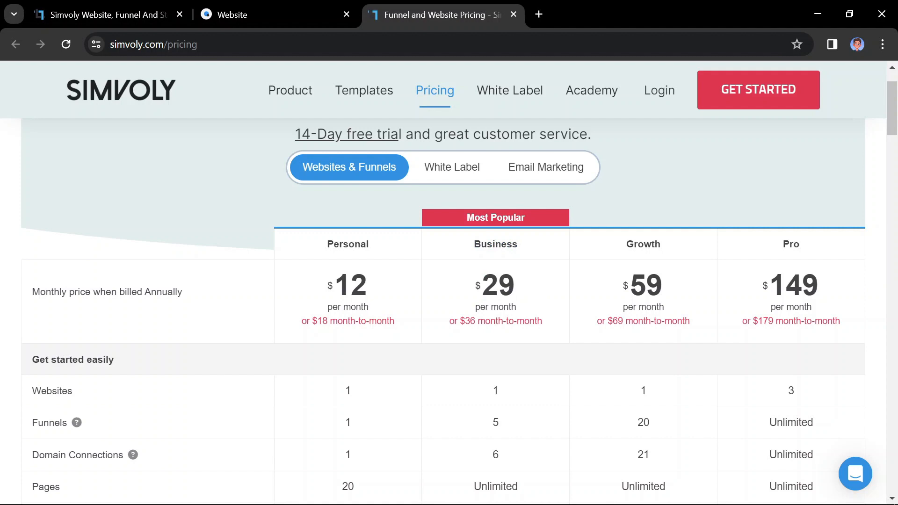
mouse_move(494, 349)
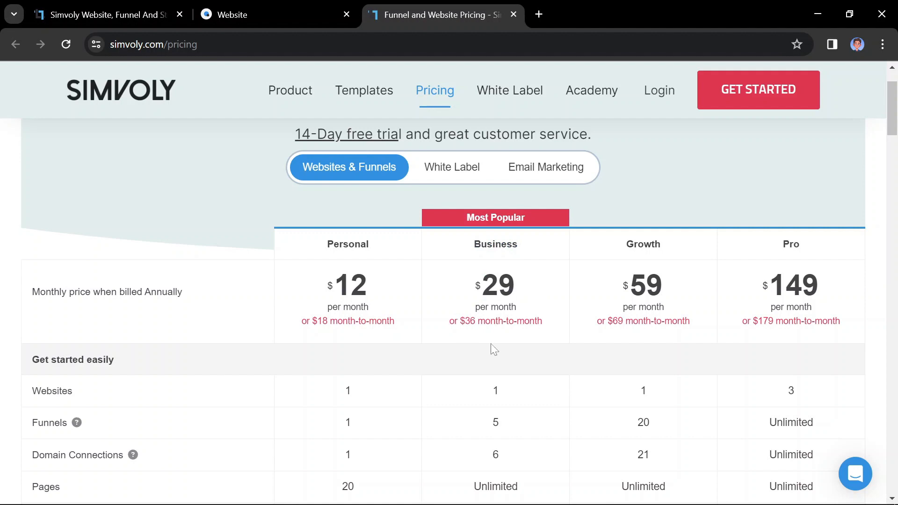
mouse_move(590, 350)
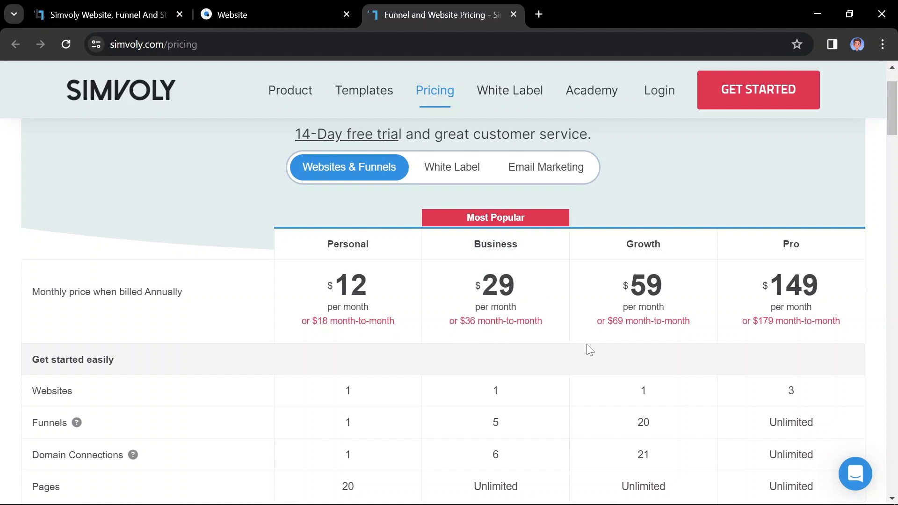
mouse_move(613, 357)
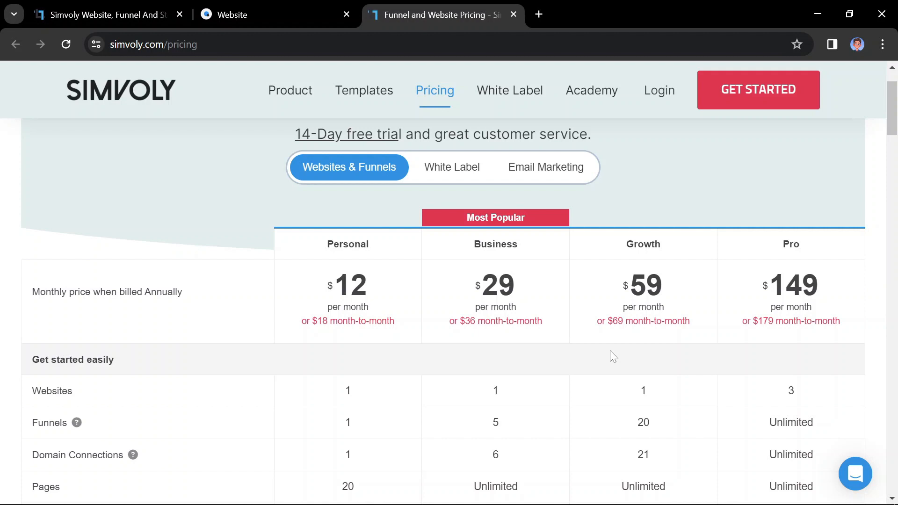
double_click(643, 287)
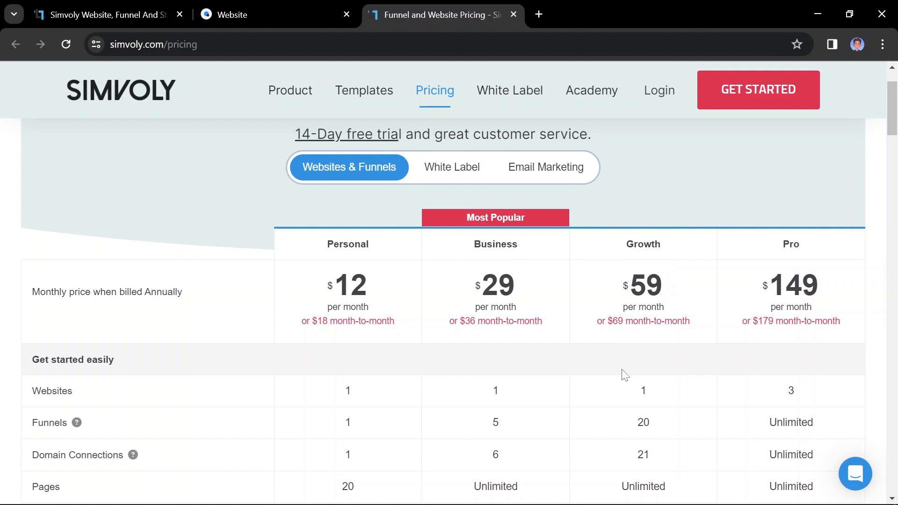
mouse_move(620, 373)
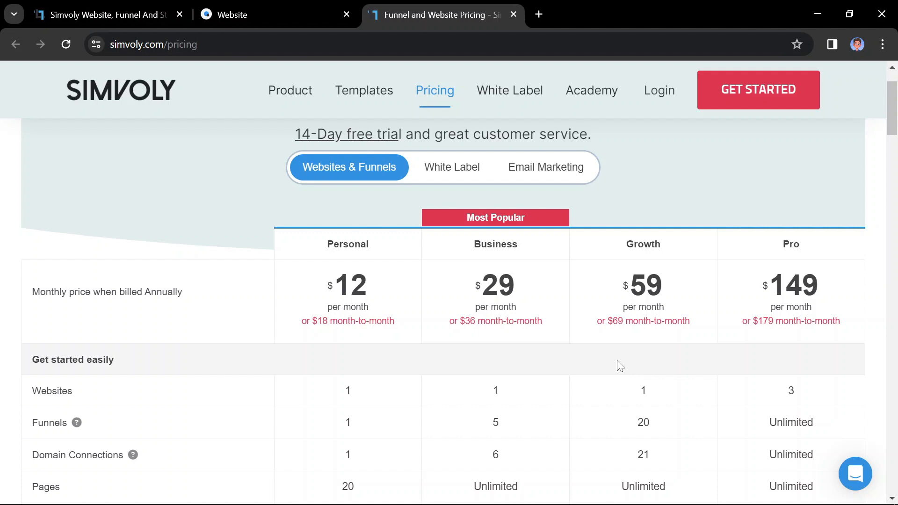
double_click(792, 285)
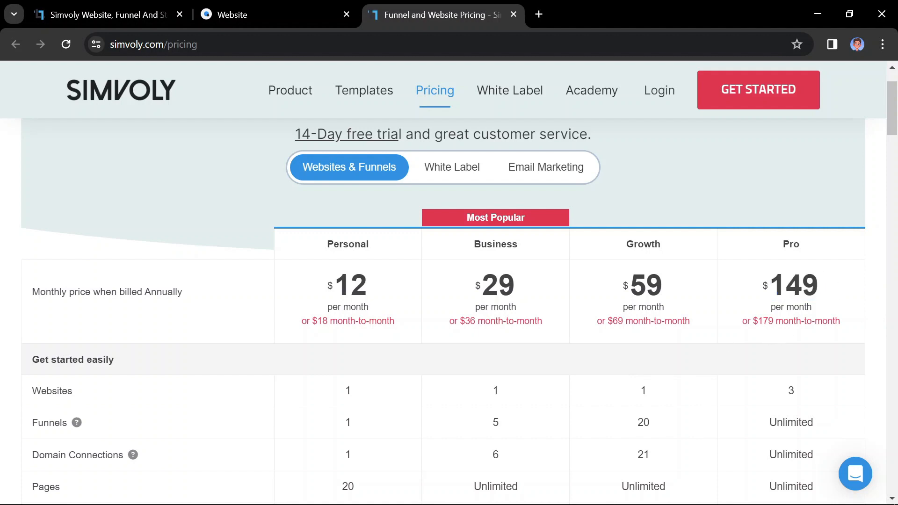
mouse_move(806, 362)
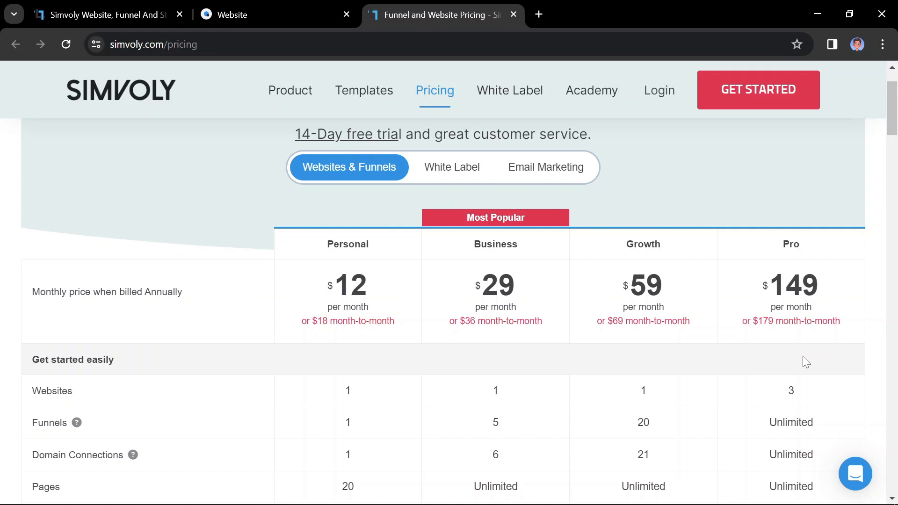
Step: View the White Label tiers WL Basic, WL Growth and WL Pro
left_click(451, 166)
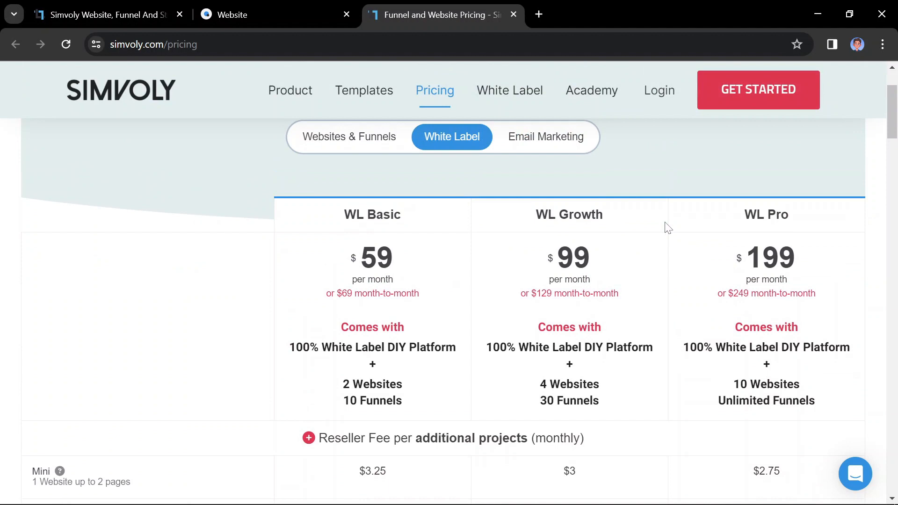
mouse_move(606, 283)
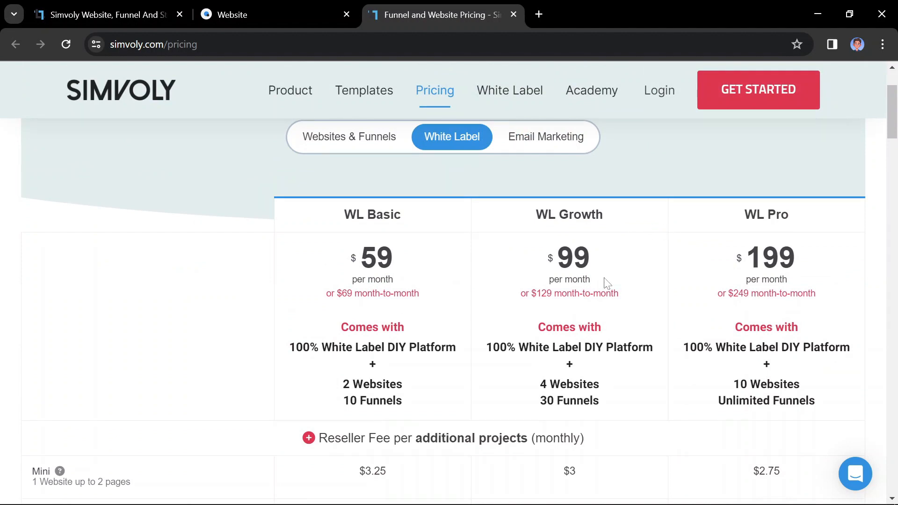
mouse_move(633, 417)
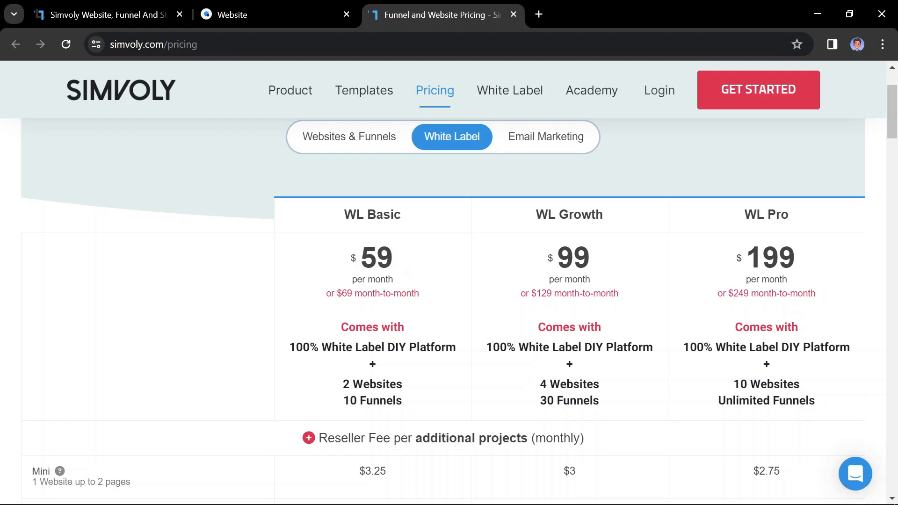
mouse_move(458, 319)
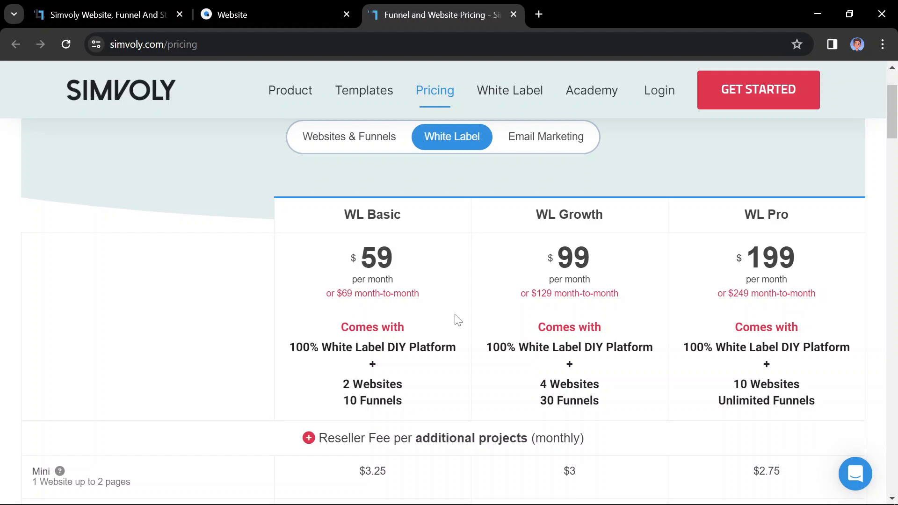
mouse_move(515, 305)
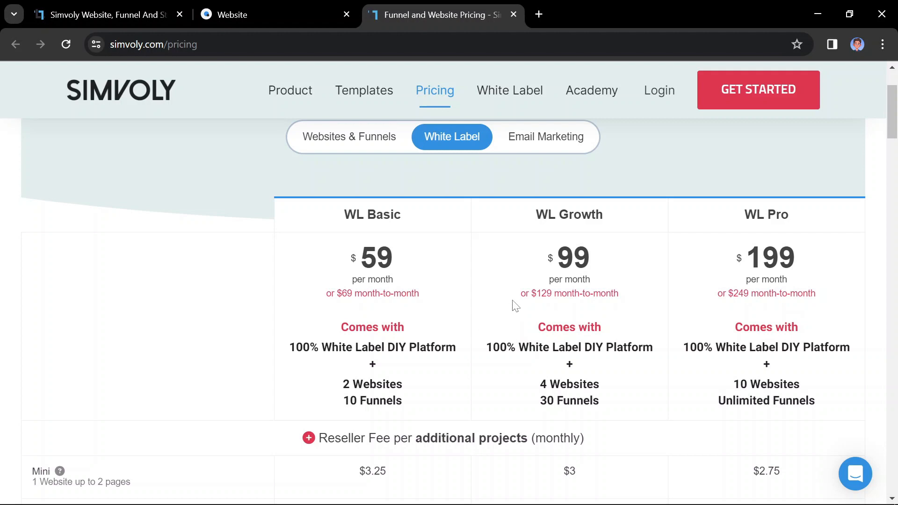
mouse_move(575, 343)
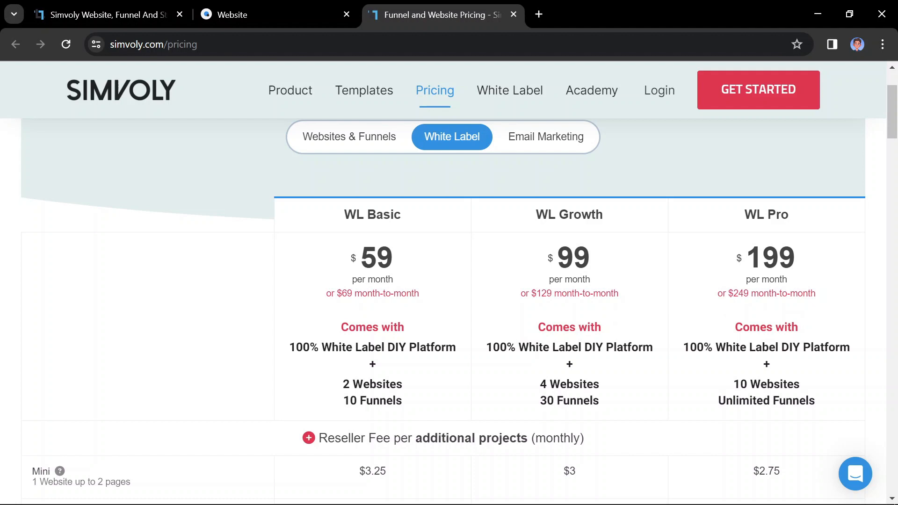
double_click(769, 257)
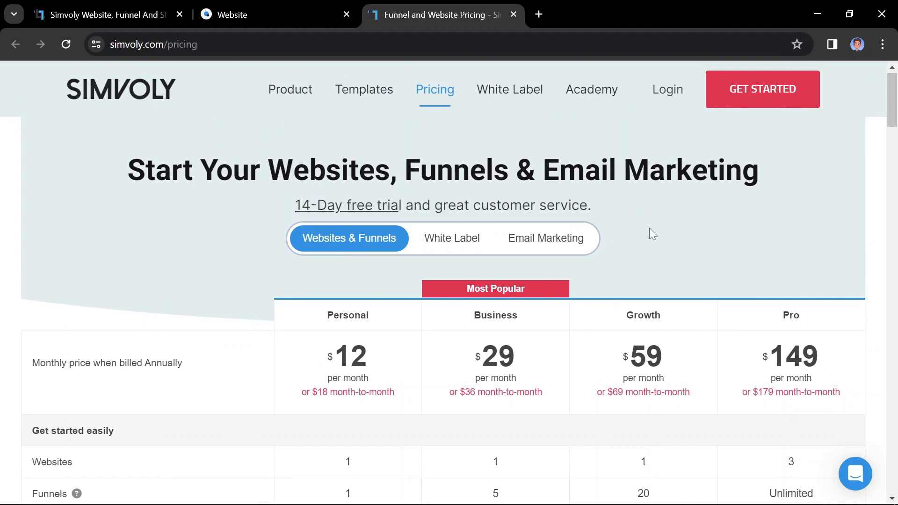
mouse_move(854, 244)
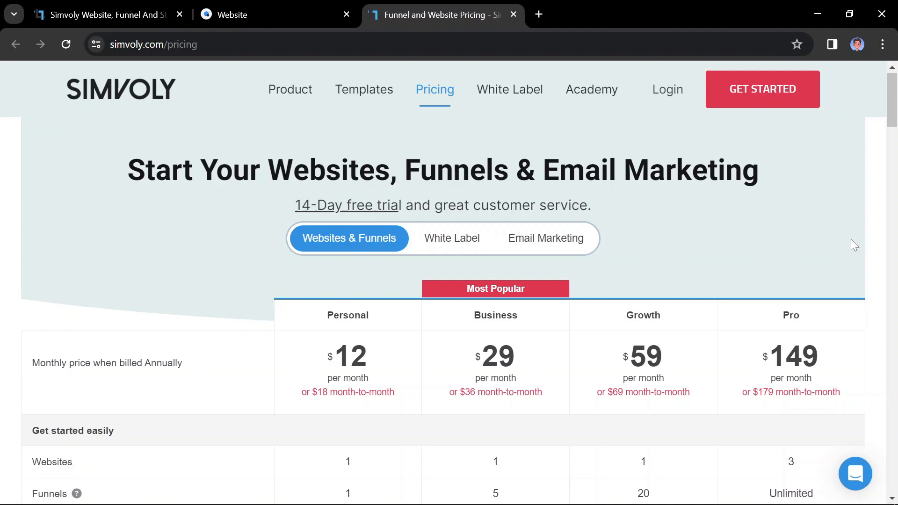